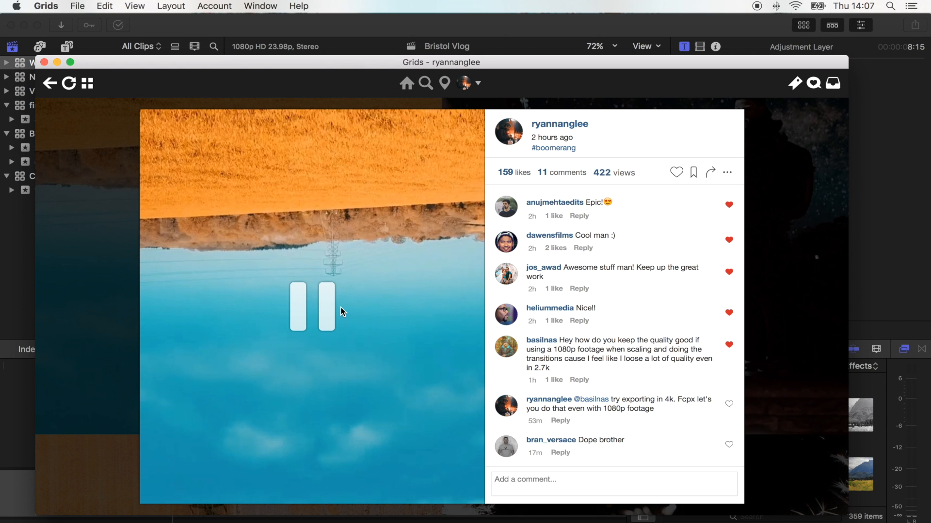
mouse_move(441, 162)
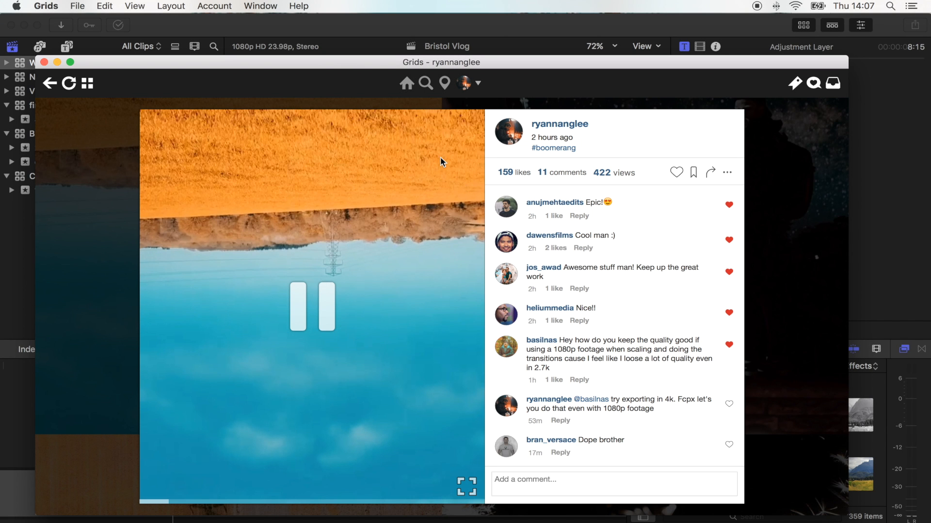
- Play and scrub through Bristol Vlog Clip 54 to find the cut point near 41:46
left_click(312, 307)
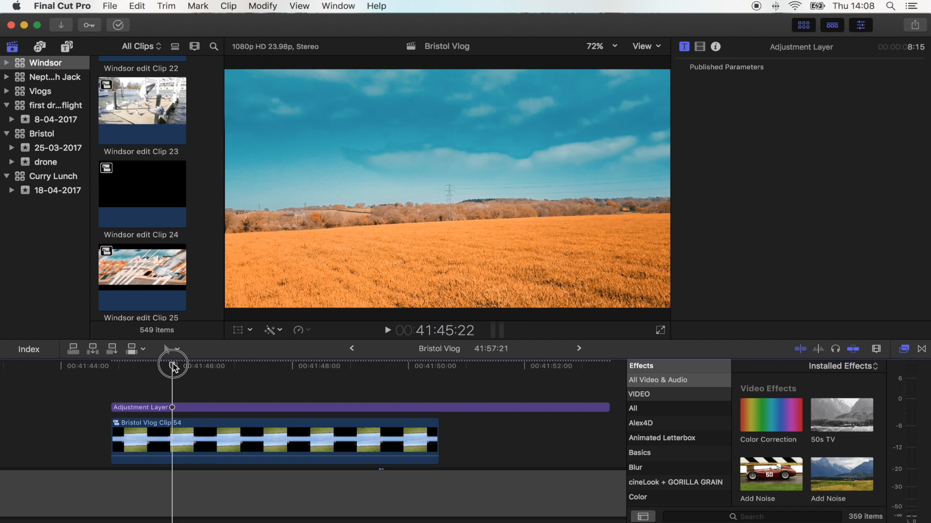
left_click_drag(174, 364, 326, 374)
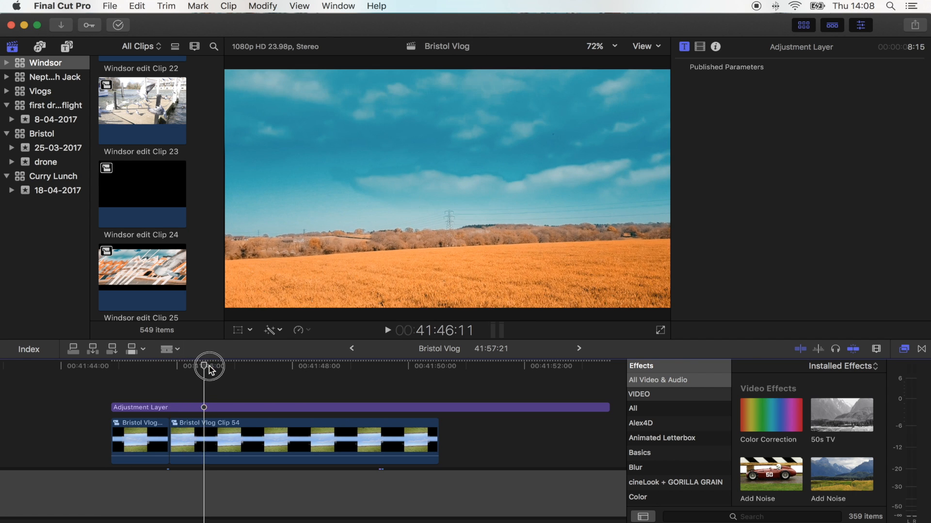
left_click_drag(204, 366, 279, 366)
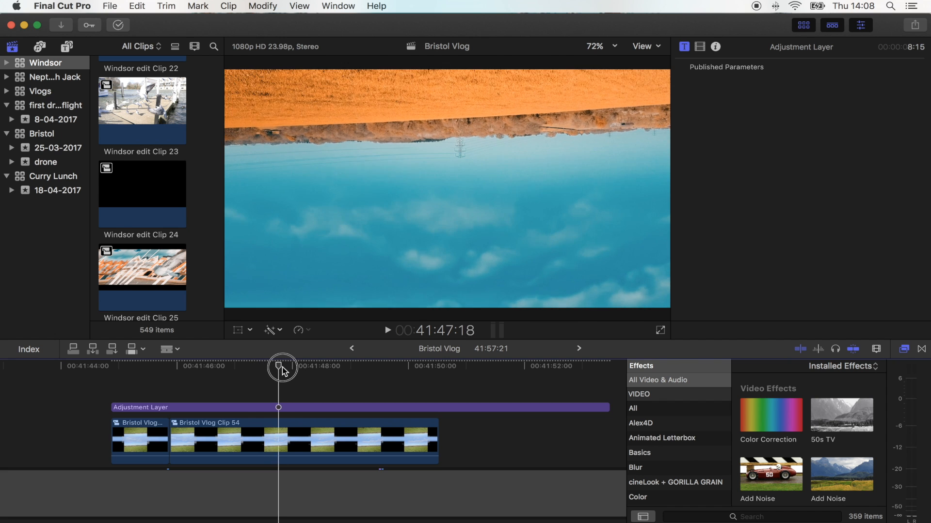
left_click_drag(282, 367, 321, 367)
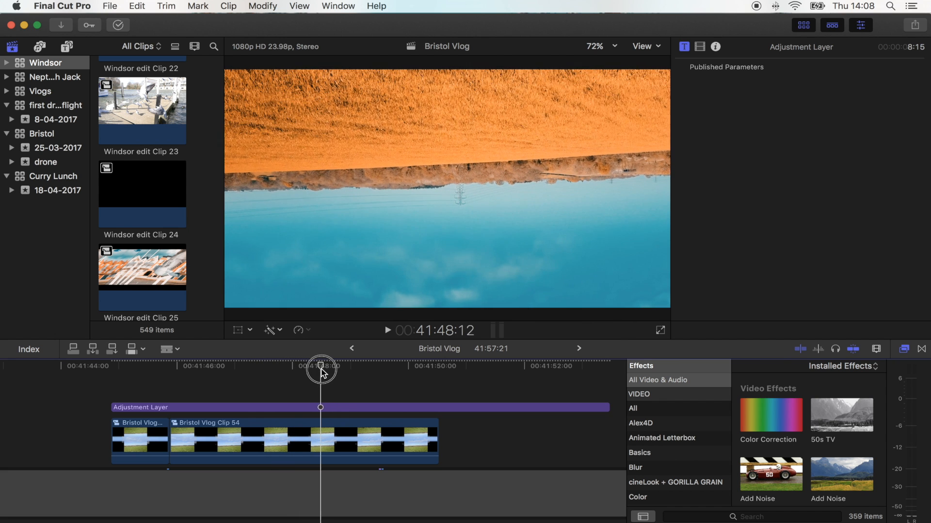
left_click_drag(321, 366, 336, 372)
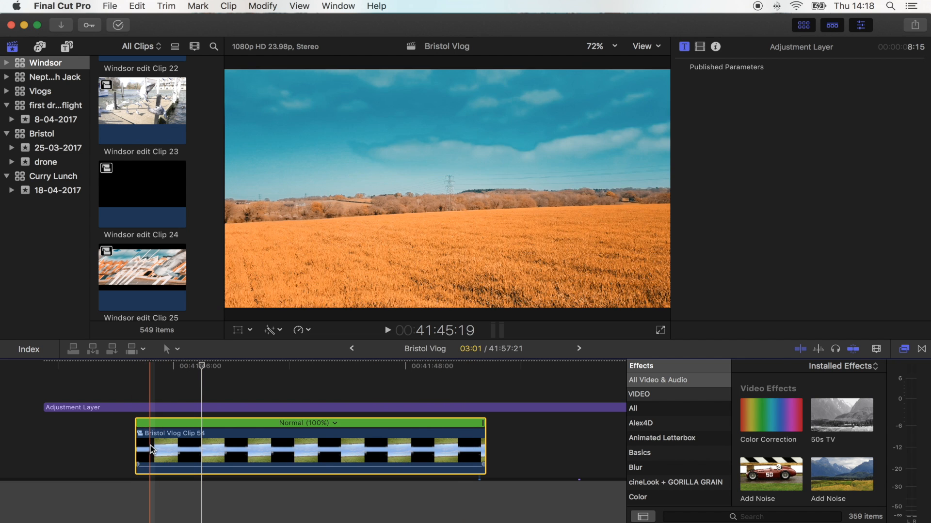
- Set Bristol Vlog Clip 54's retime speed to Fast 8x (800%)
left_click(157, 367)
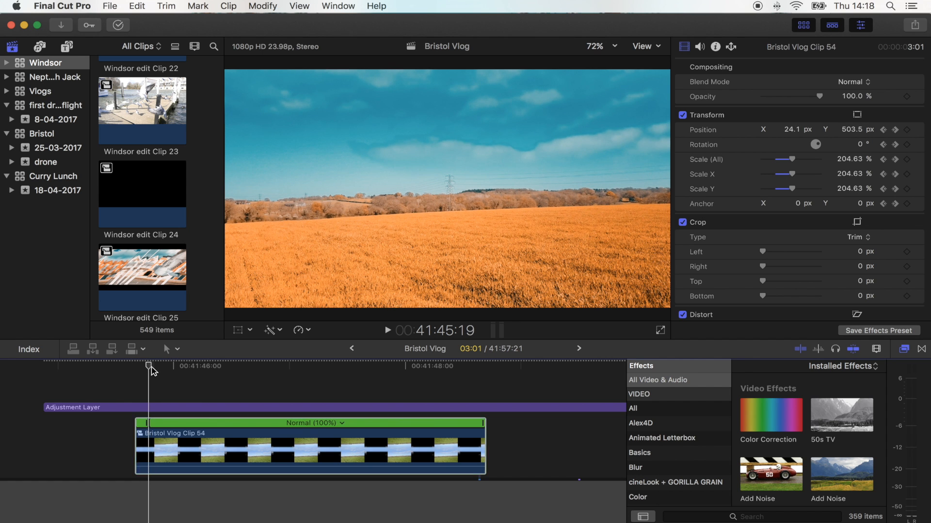
left_click(309, 434)
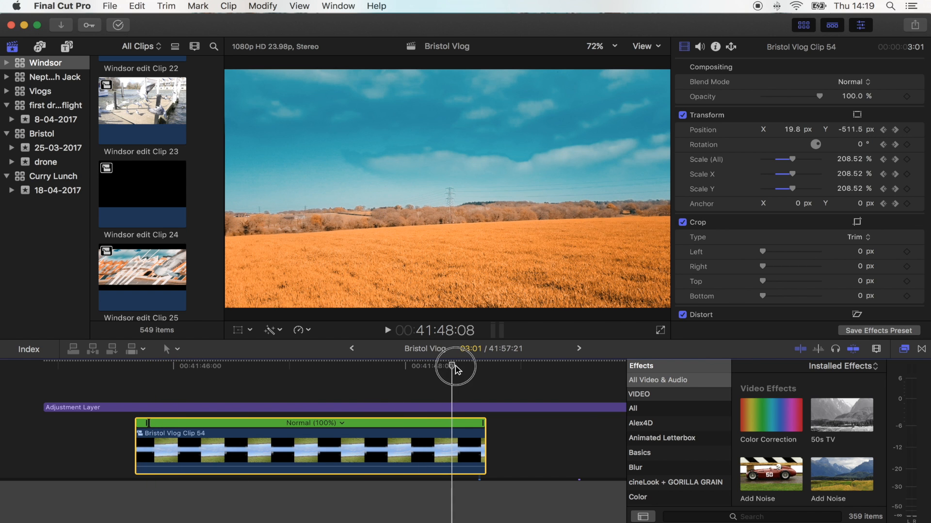
left_click_drag(454, 366, 468, 366)
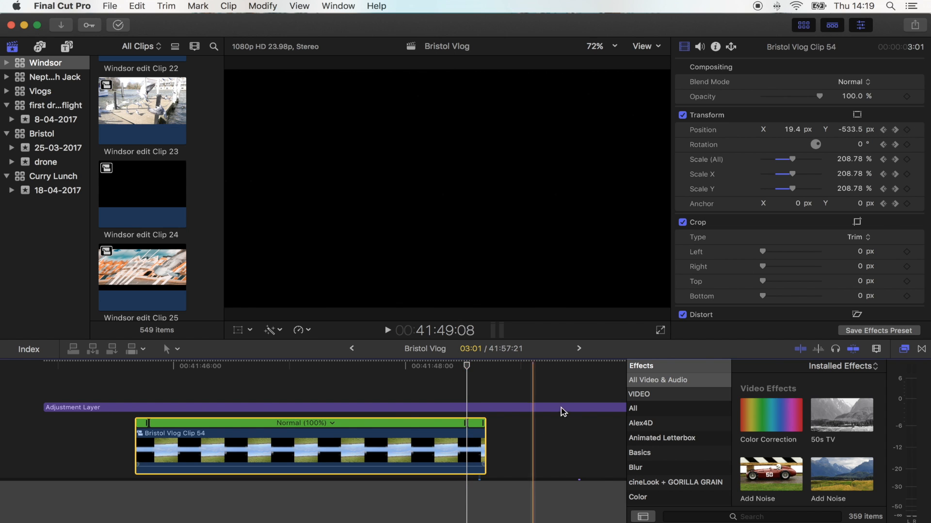
left_click(452, 439)
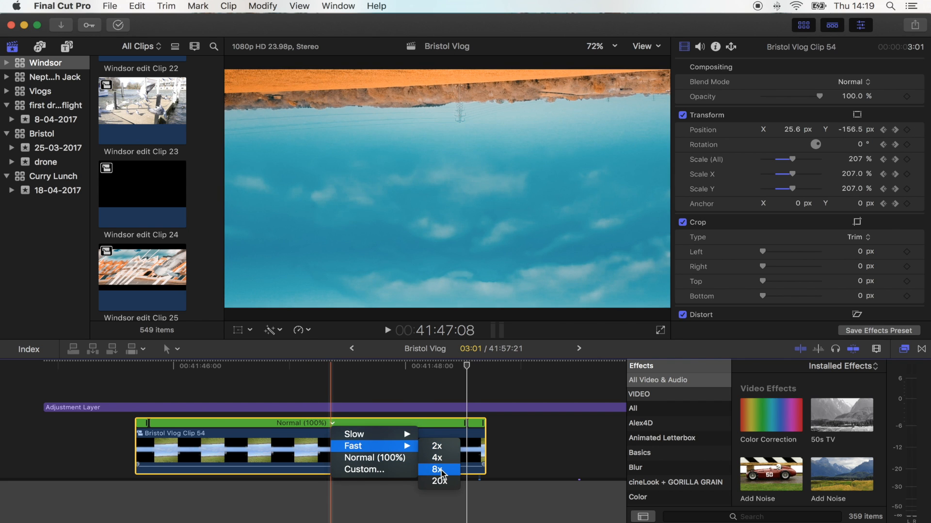
left_click(438, 470)
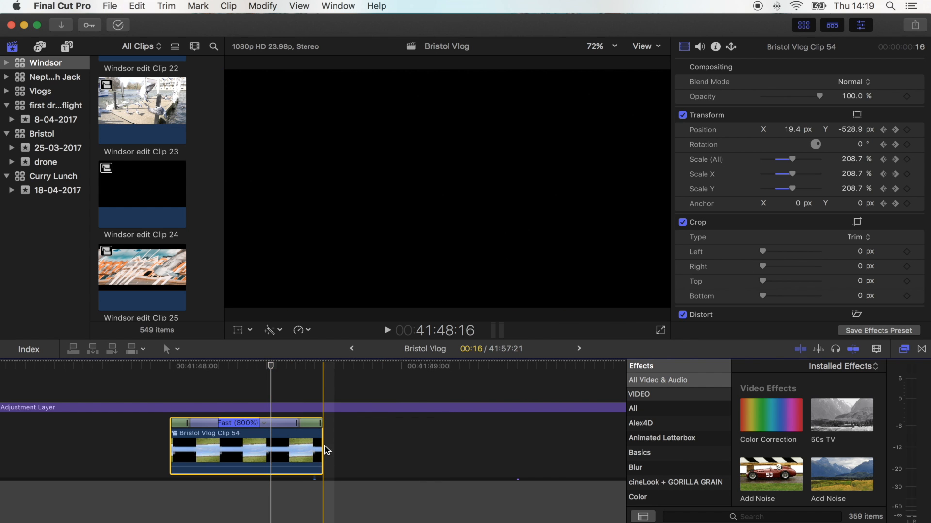
- Paste a copy of the fast clip as compound clip Bristol Vlog Clip 59, reversed
left_click(401, 383)
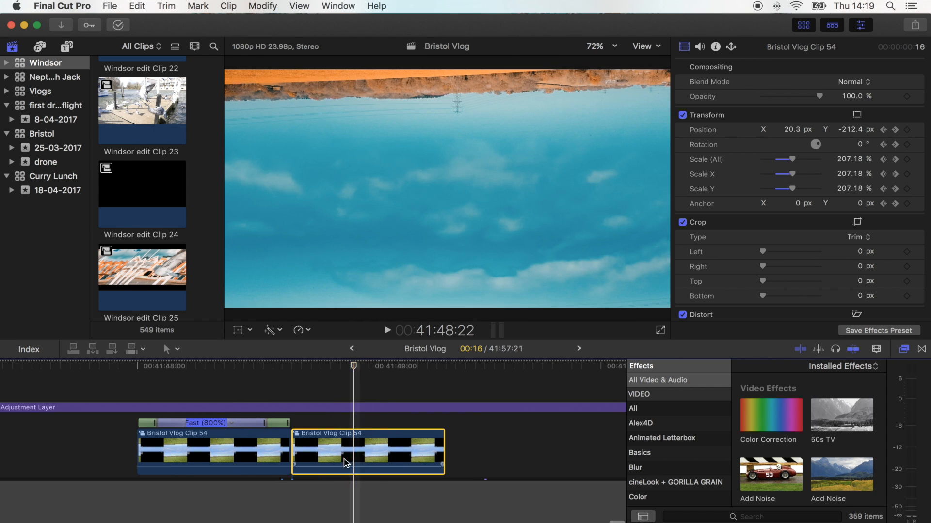
left_click(301, 330)
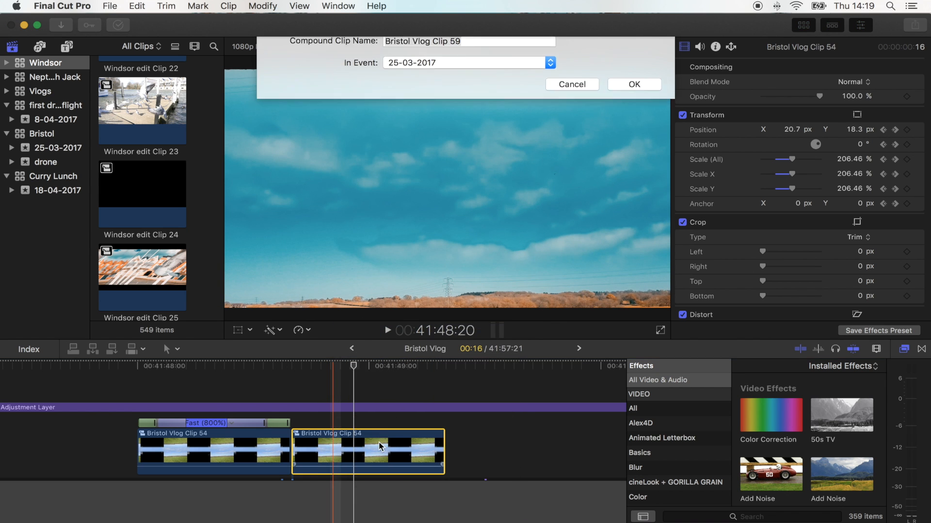
left_click(633, 84)
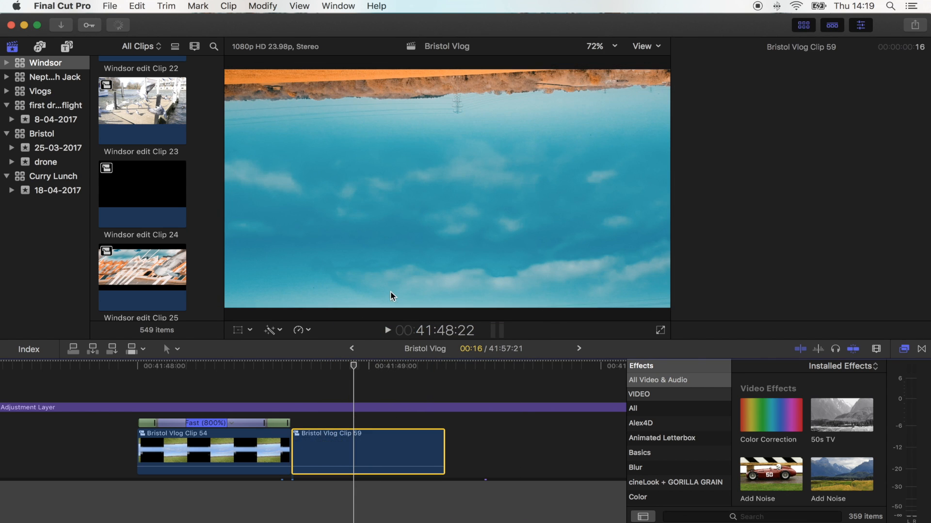
left_click(299, 330)
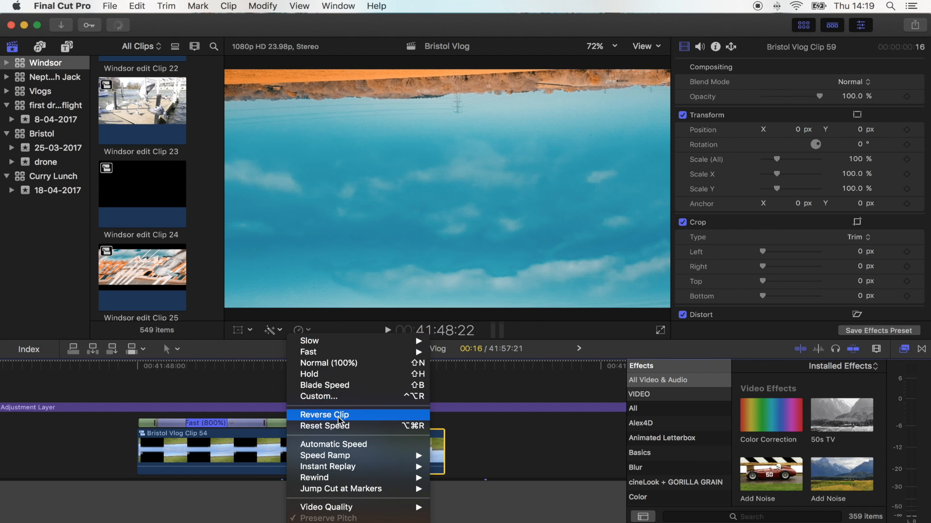
left_click(325, 414)
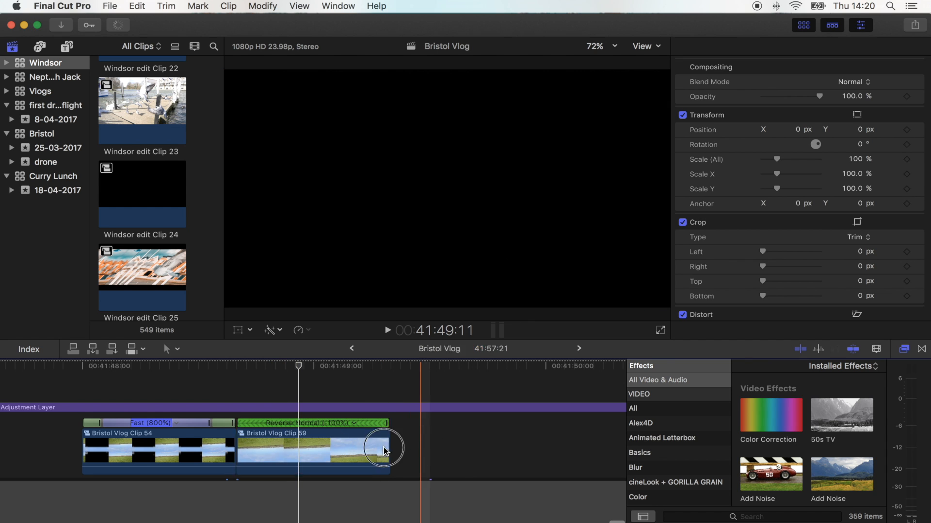
- Select the fast clip and its reversed compound copy and render the selection
left_click(262, 7)
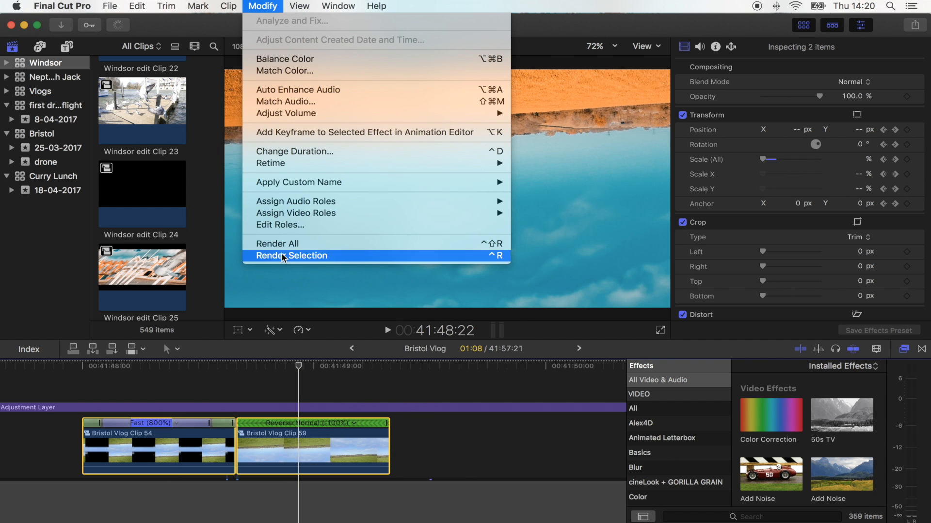
left_click(290, 256)
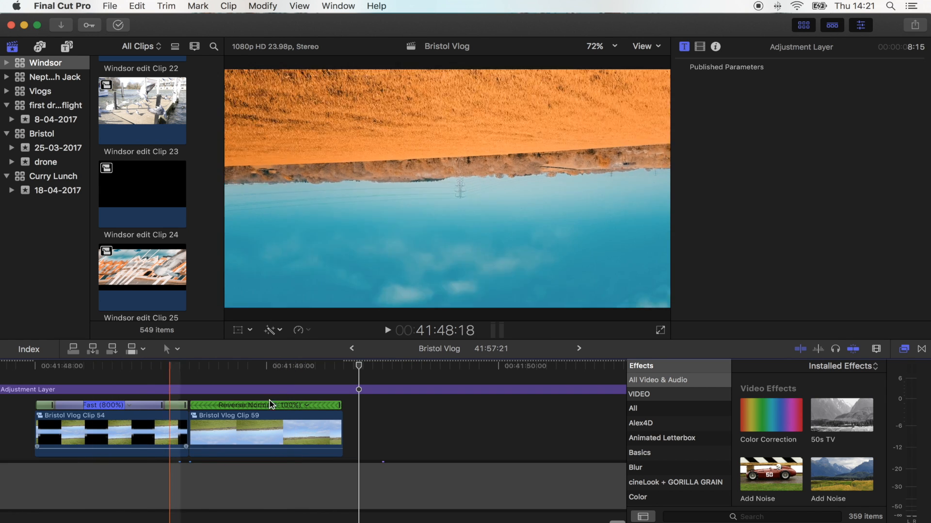
- Paste the fast-and-reversed clip pair repeatedly after itself to build the loop
left_click(112, 429)
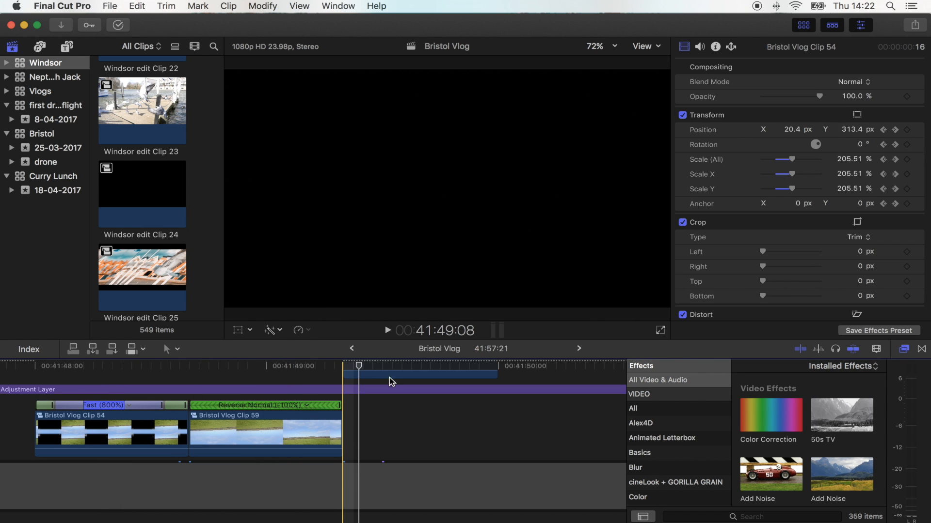
left_click(412, 375)
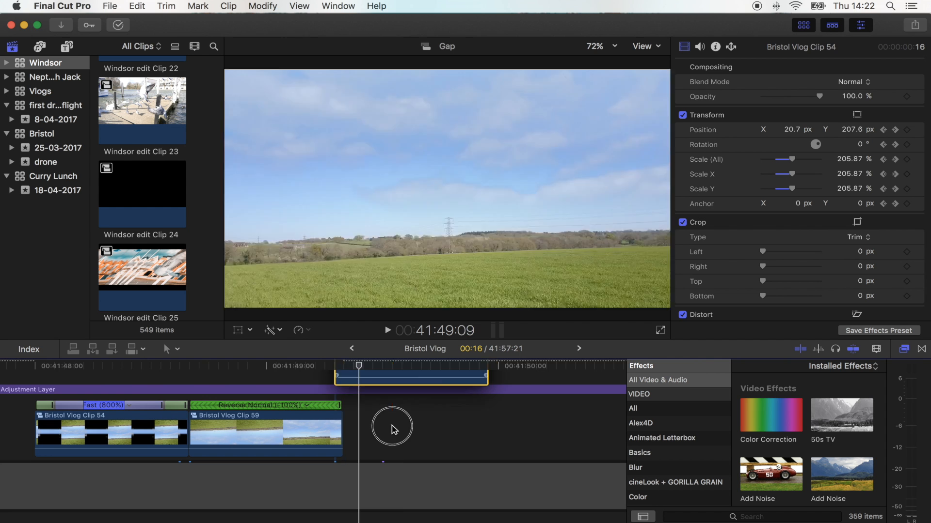
left_click(418, 434)
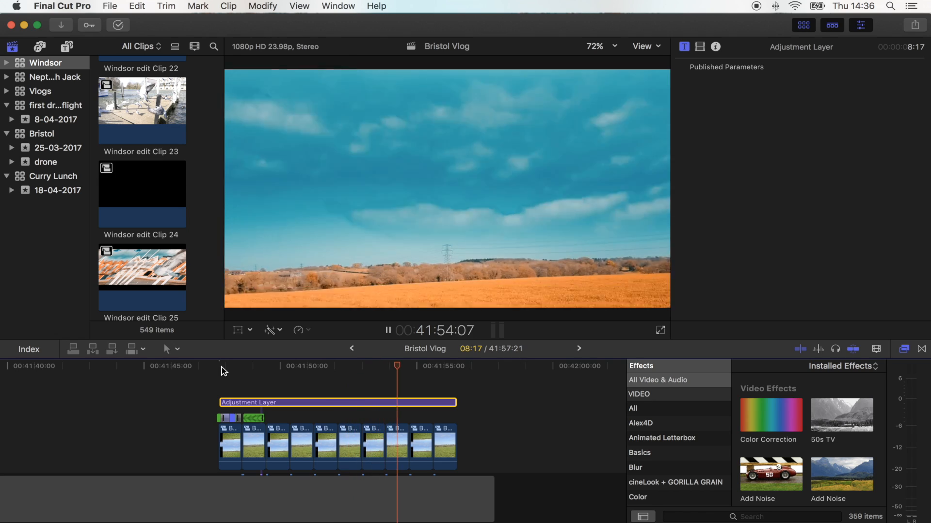
left_click(386, 331)
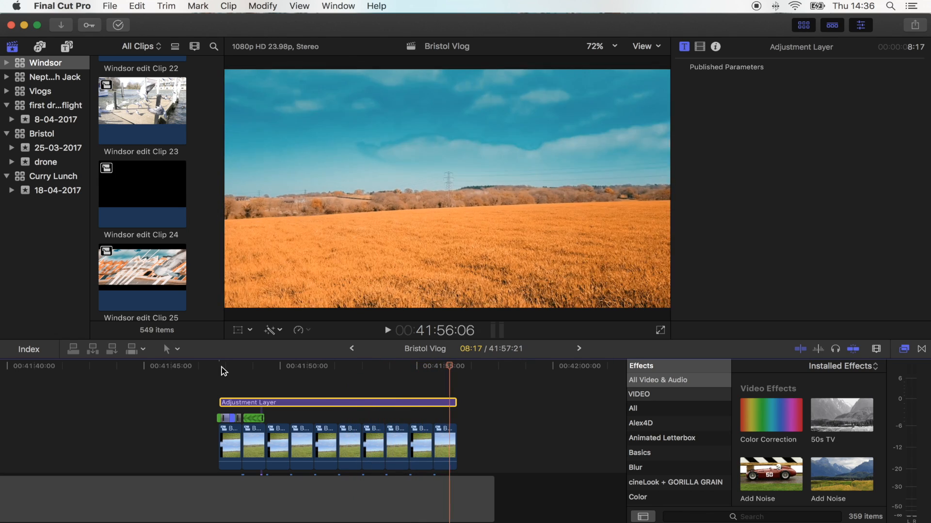
left_click(267, 366)
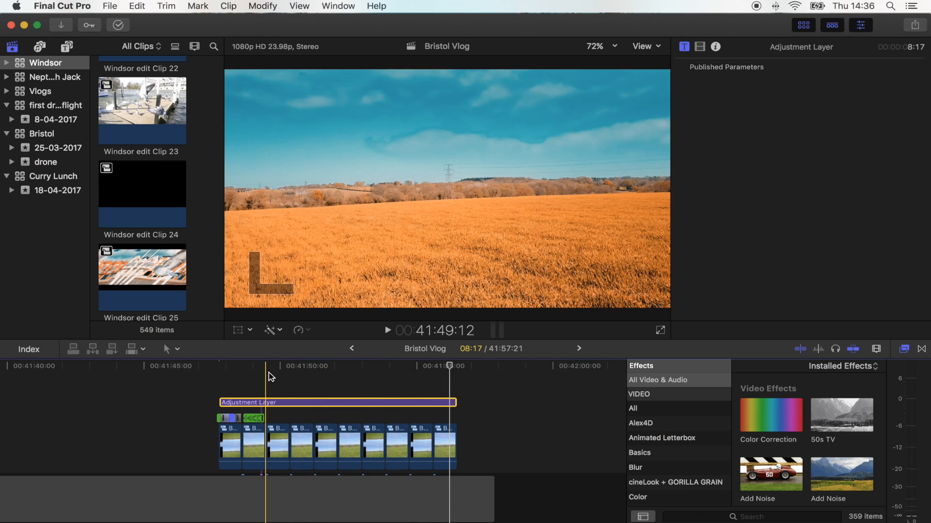
left_click(228, 365)
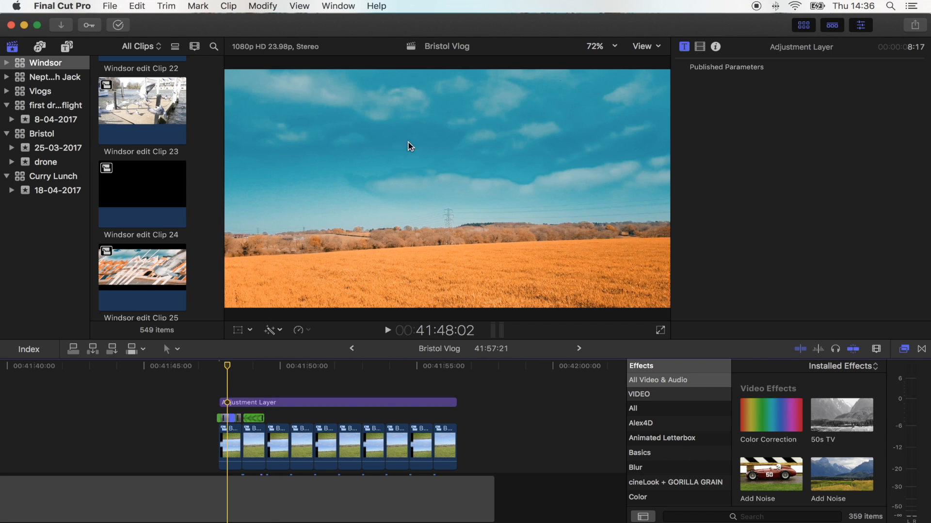
mouse_move(521, 143)
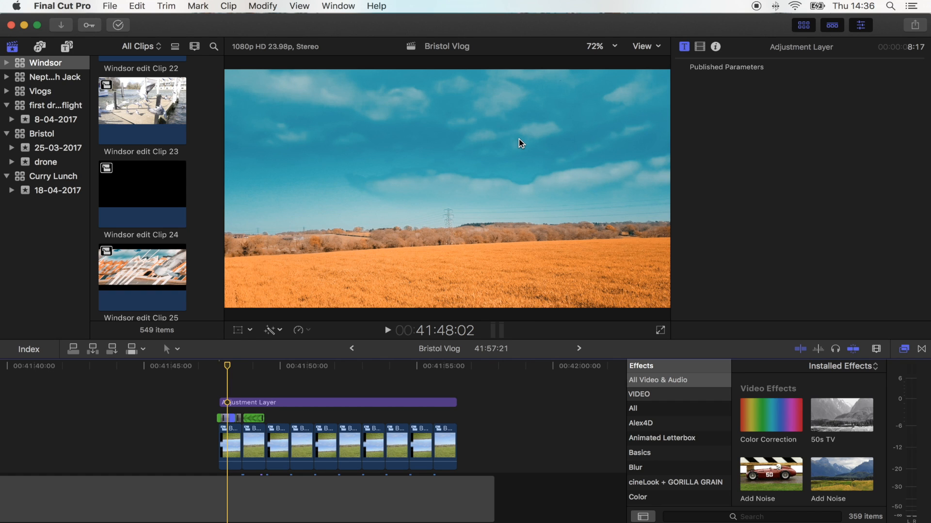
mouse_move(512, 143)
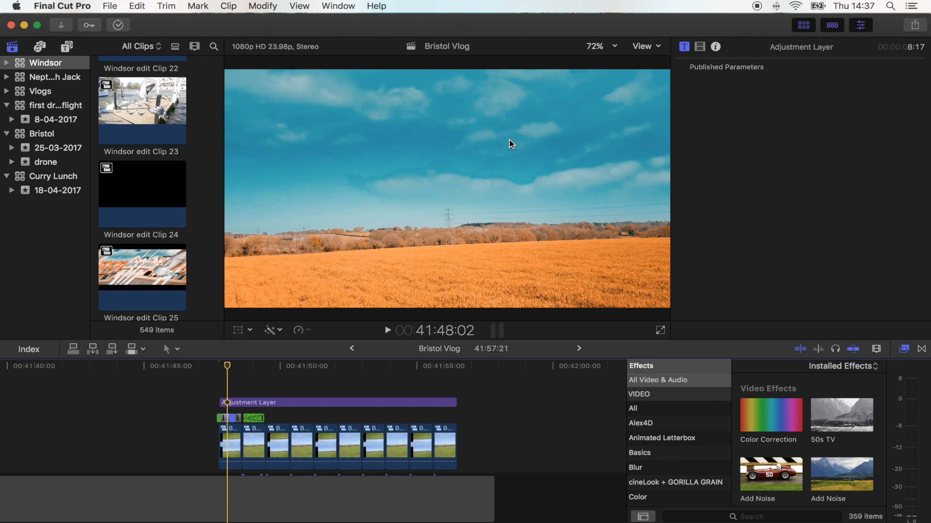
mouse_move(330, 274)
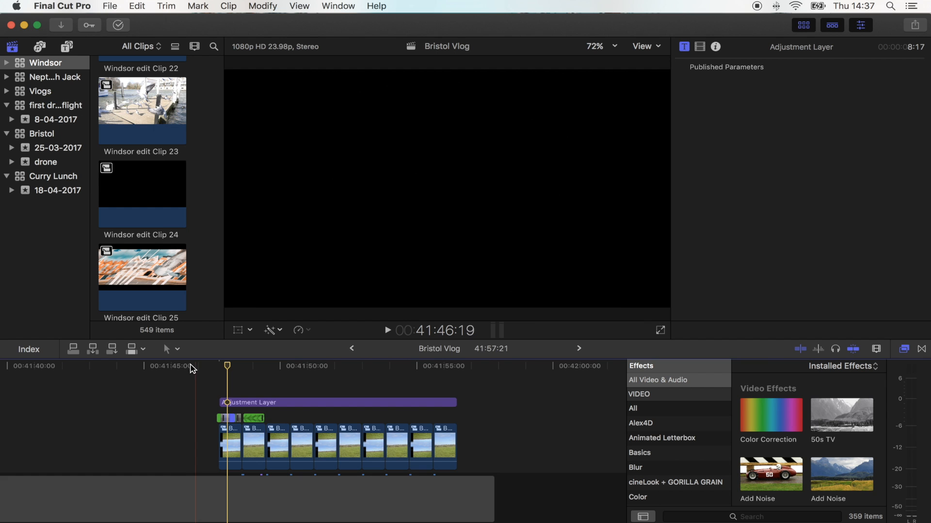
- Nest all timeline clips and the adjustment layer into compound clip Bristol Vlog Clip 62
left_click(420, 445)
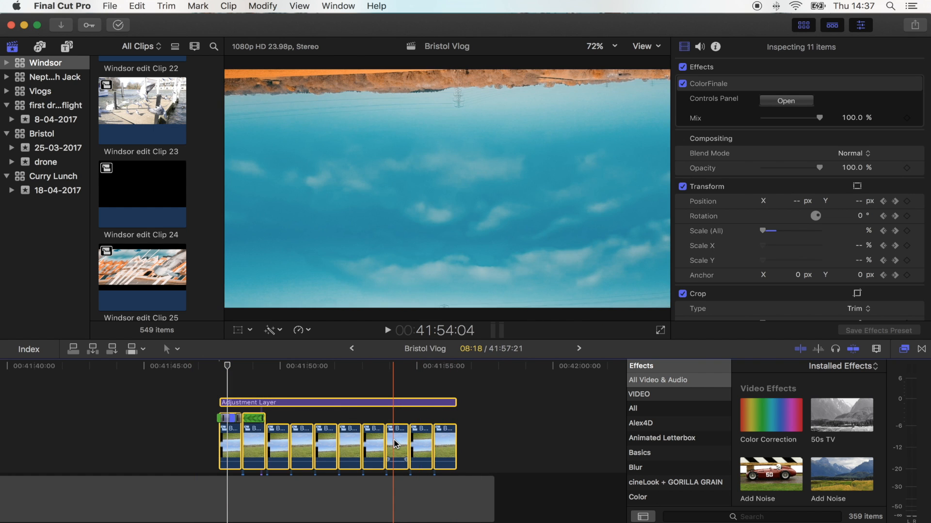
right_click(394, 444)
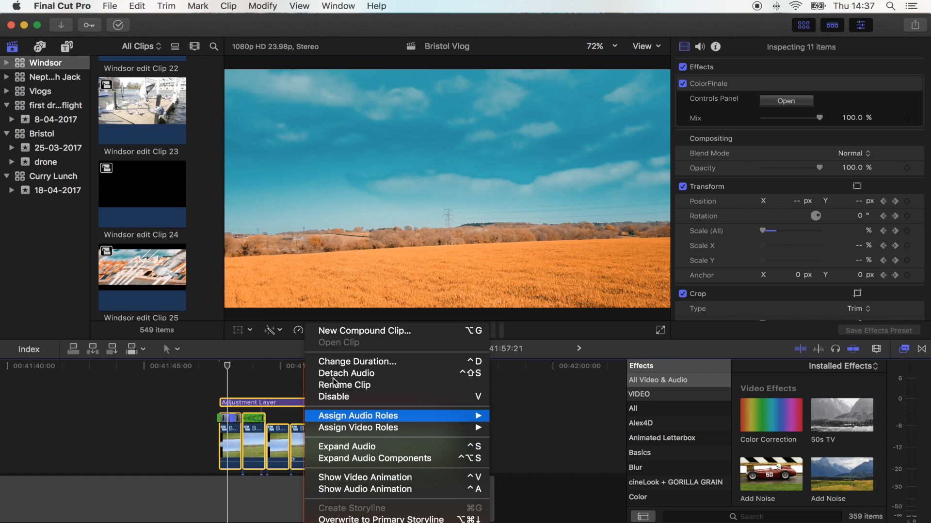
left_click(364, 331)
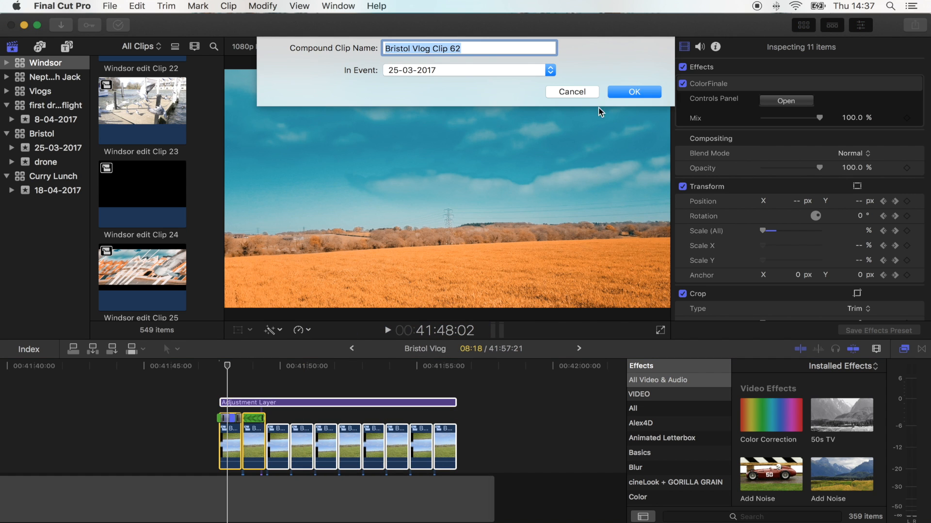
left_click(633, 92)
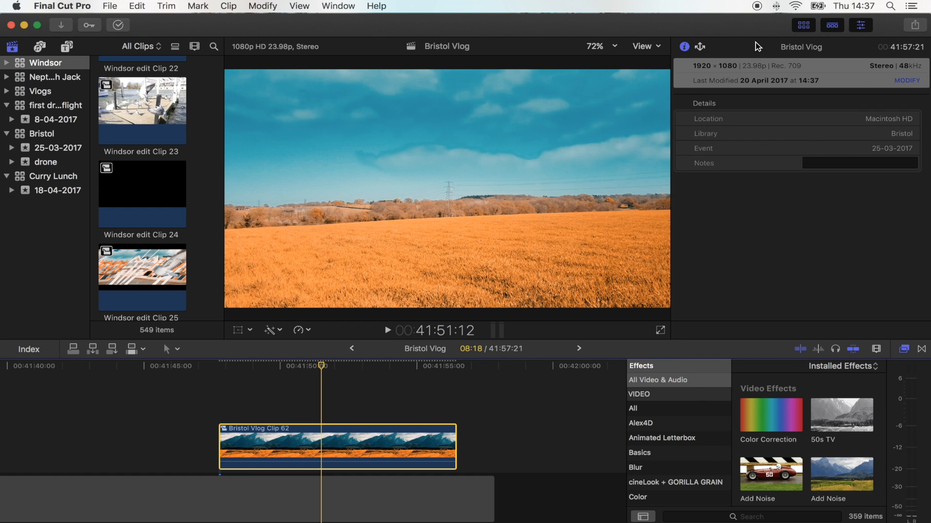
mouse_move(898, 84)
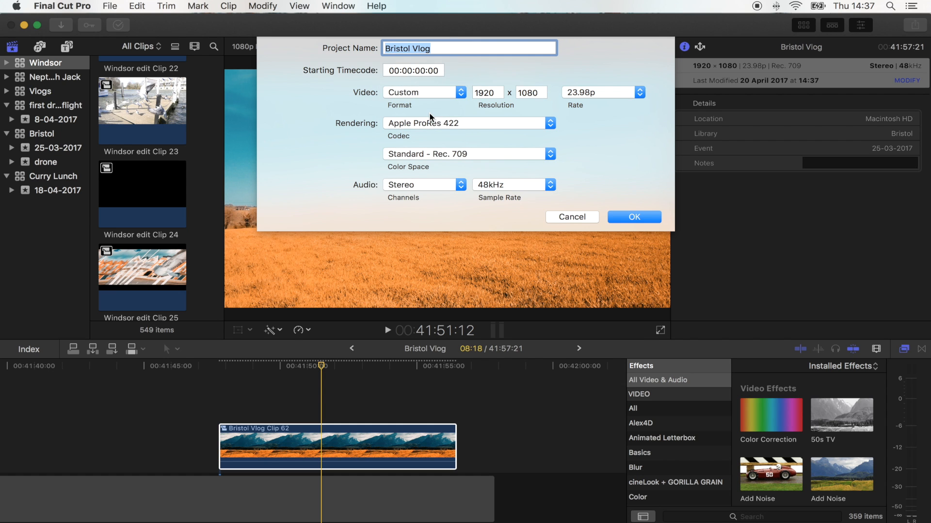
- Enter a custom 2160 × 2600 resolution in the Bristol Vlog project settings
left_click(486, 92)
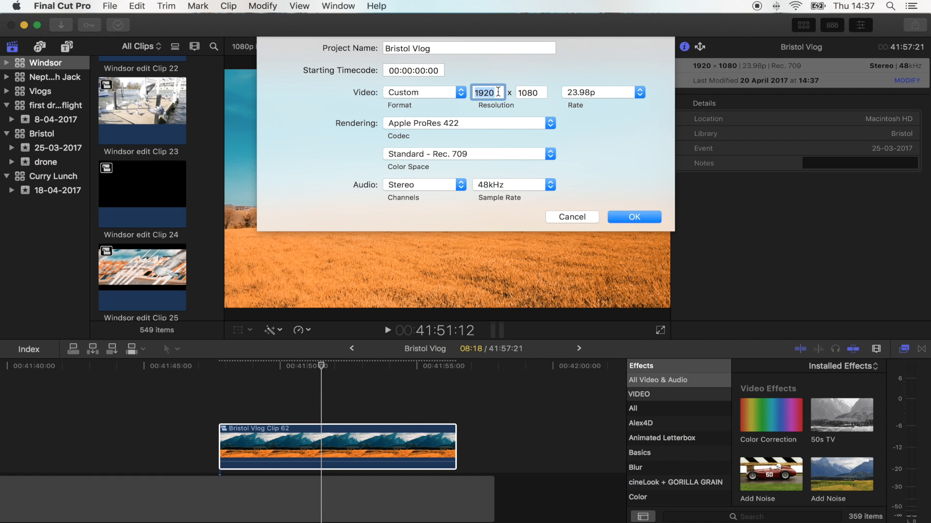
type("2160")
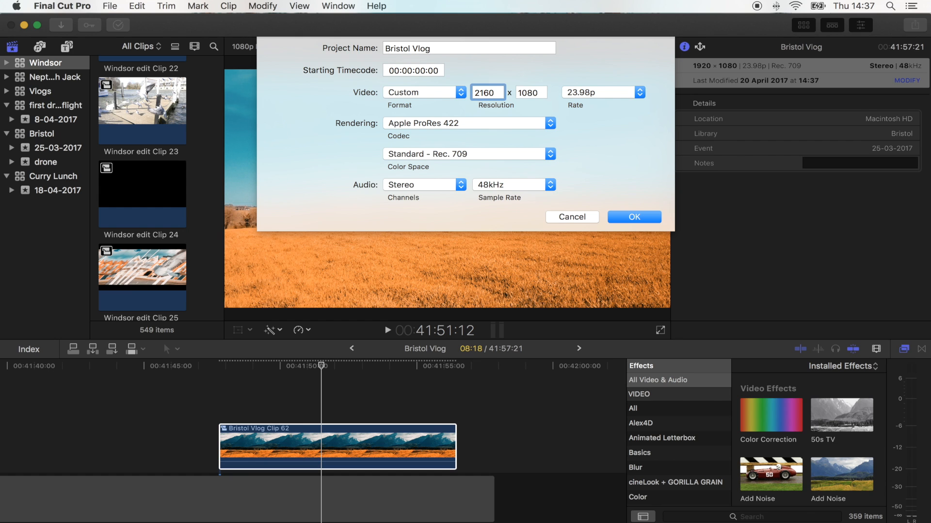
type("2")
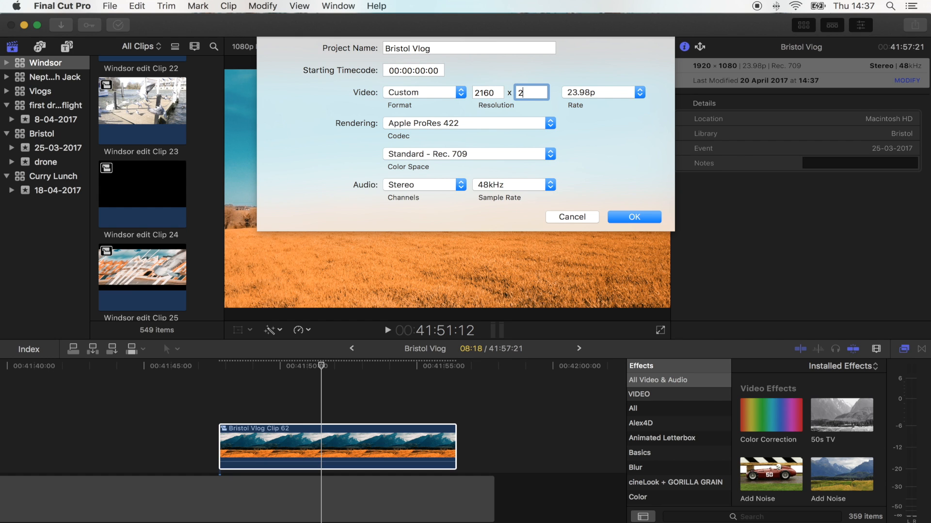
type("600")
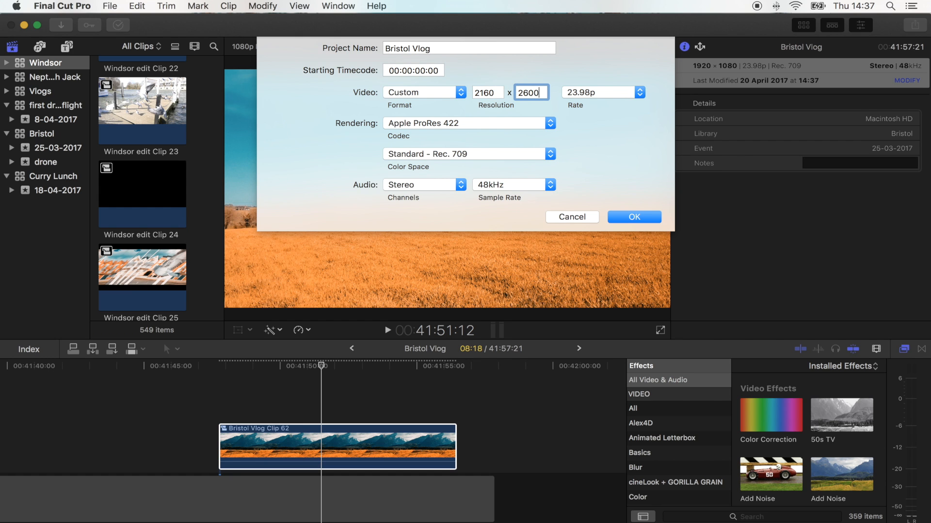
mouse_move(523, 65)
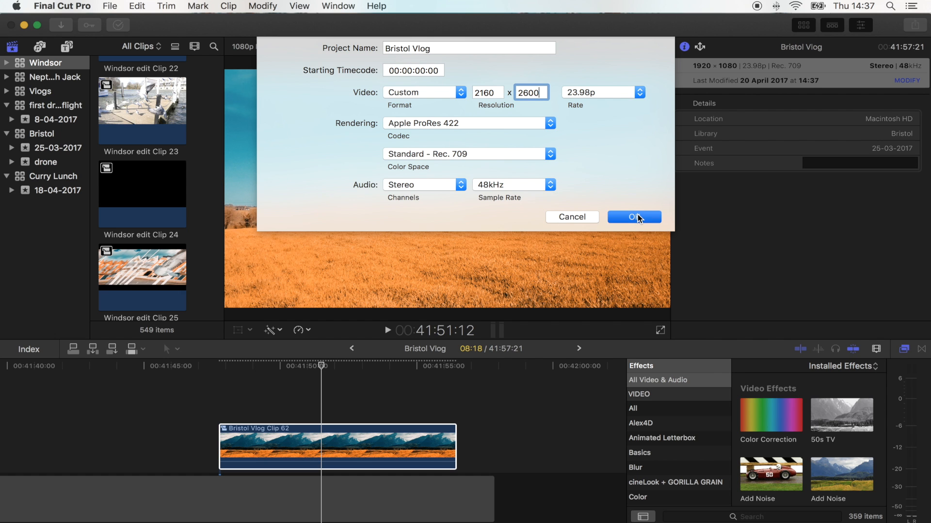
- Apply the 2160 × 2600 resolution and scale Clip 62 up to fill the frame
left_click(634, 217)
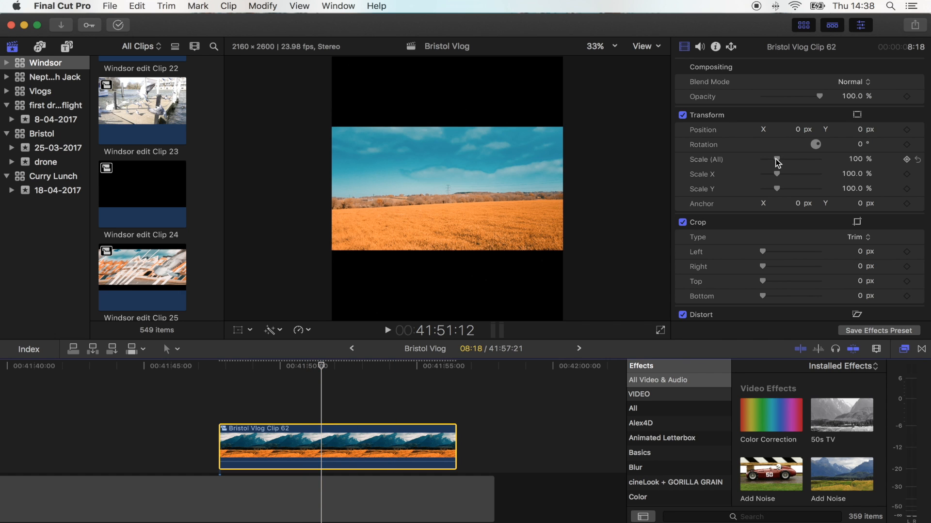
left_click_drag(775, 159, 797, 159)
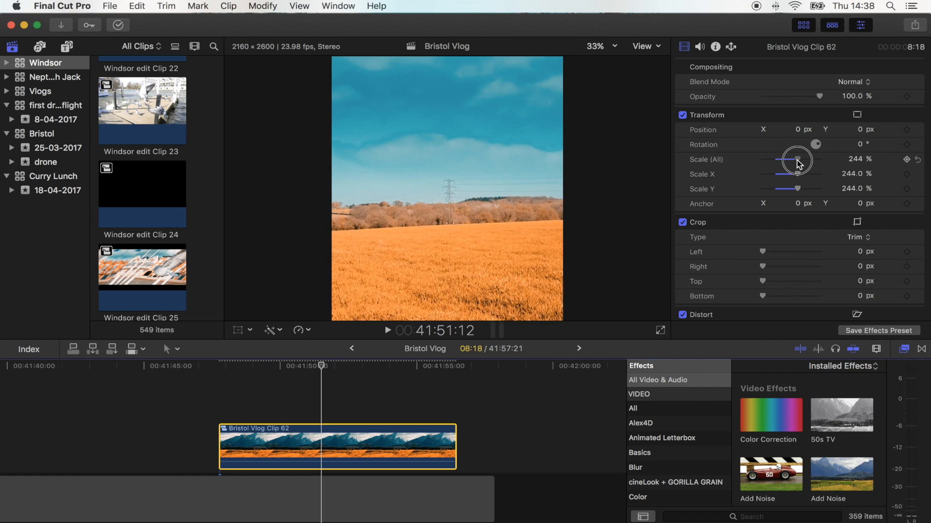
left_click_drag(797, 159, 789, 159)
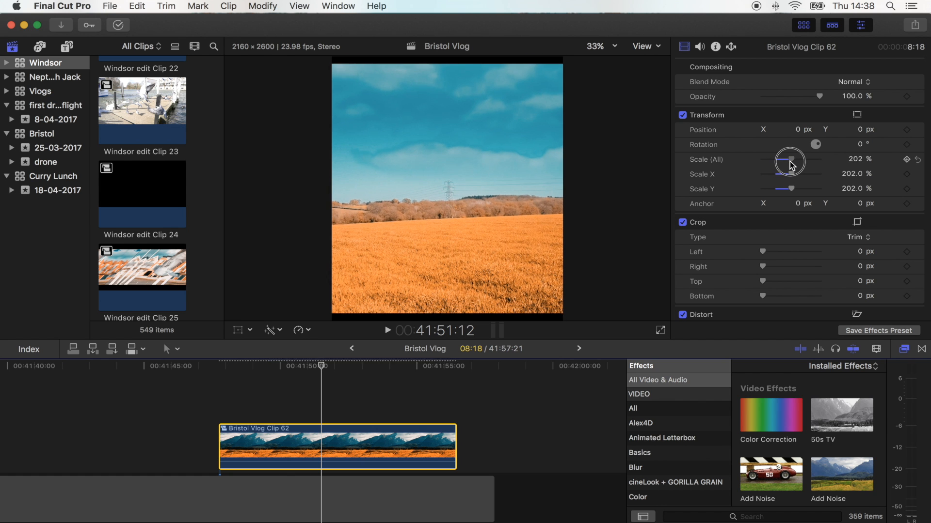
left_click_drag(790, 161, 794, 161)
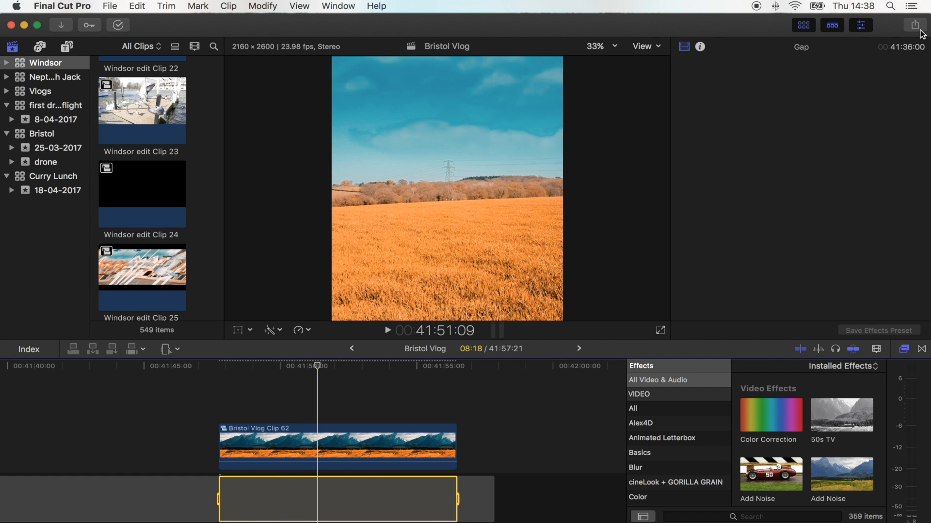
- Choose the Apple Devices 1080p share at 1794 × 2160 and continue to saving
left_click(915, 25)
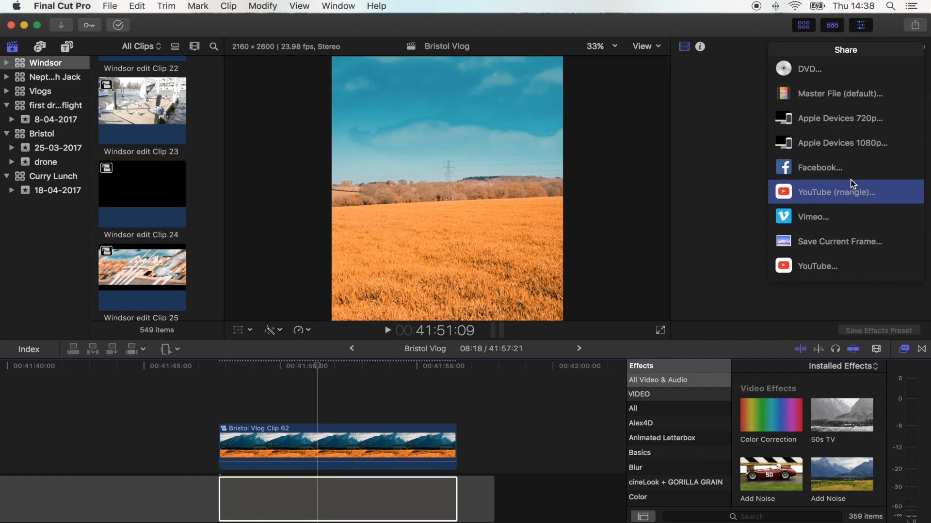
left_click(841, 143)
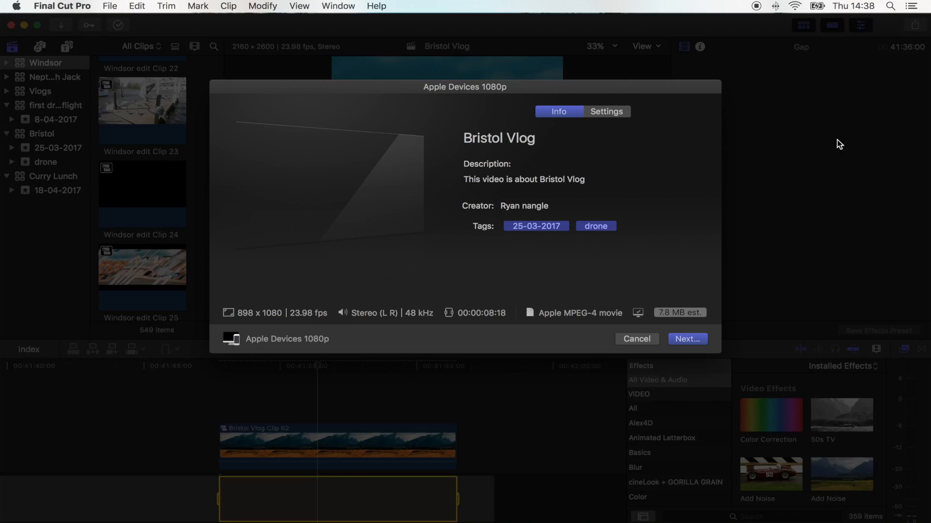
left_click(606, 111)
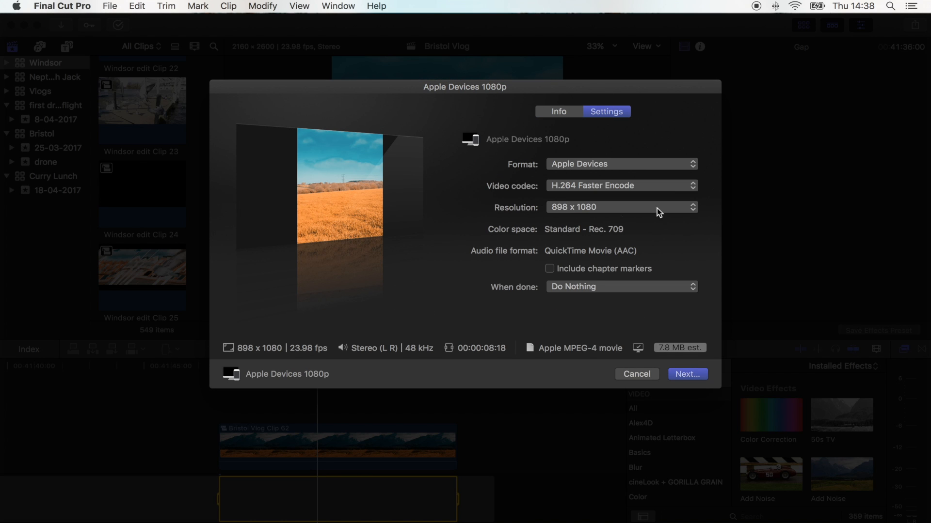
left_click(620, 206)
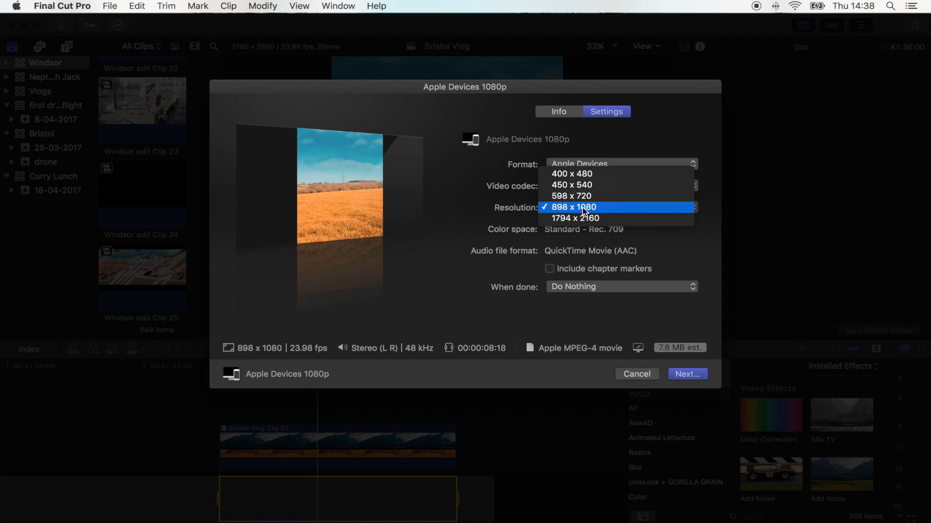
mouse_move(595, 217)
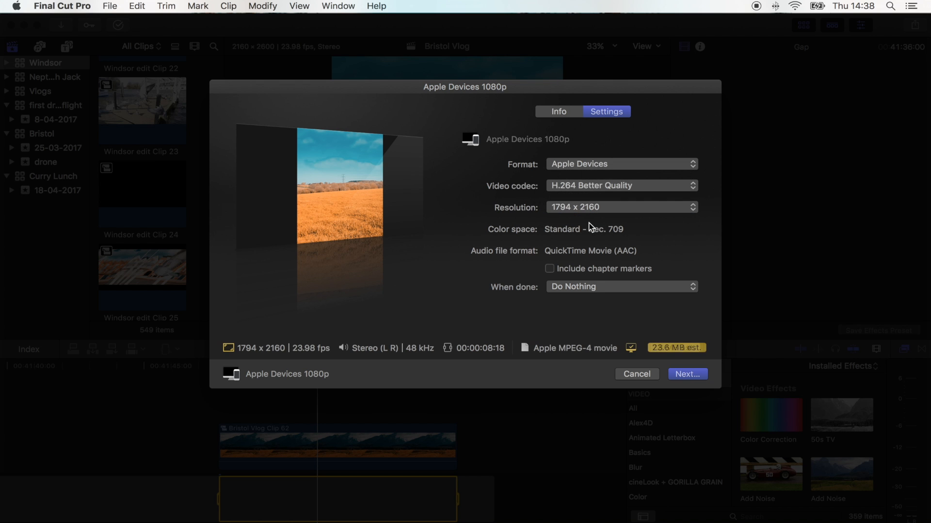
left_click(687, 374)
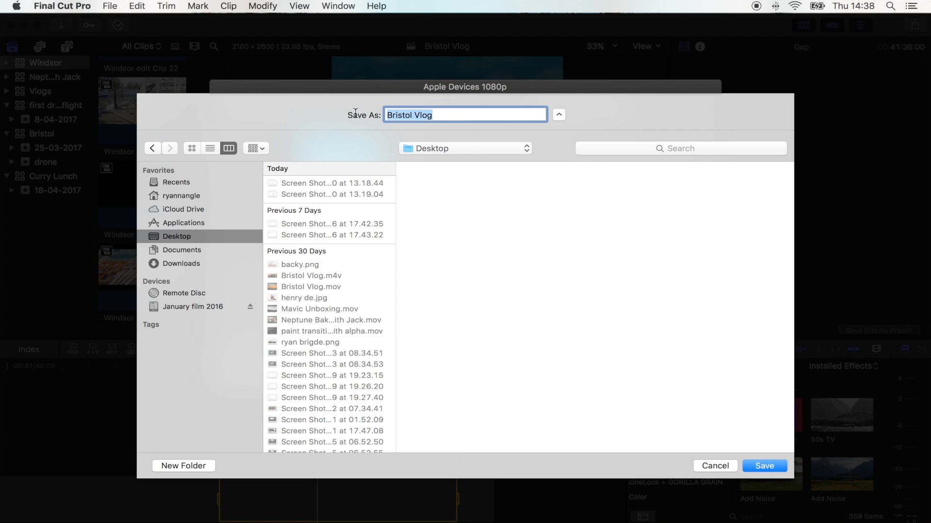
- Save the export to the Desktop as 'Boomer', continuing past the background-tasks warning
type("Boomer")
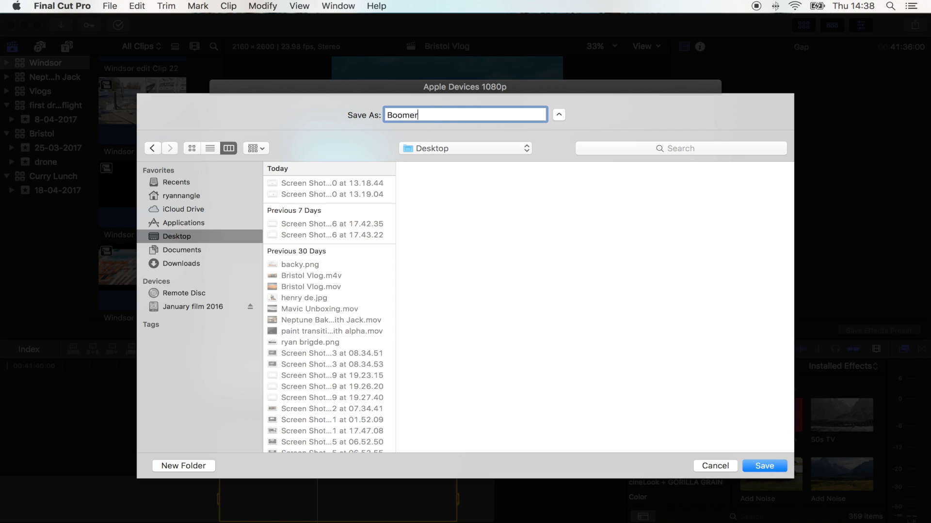
left_click(764, 466)
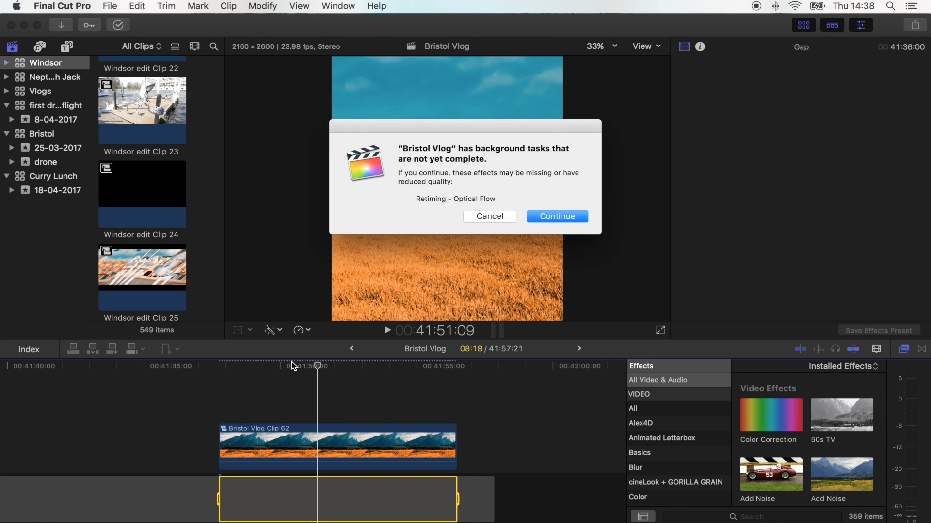
left_click(556, 217)
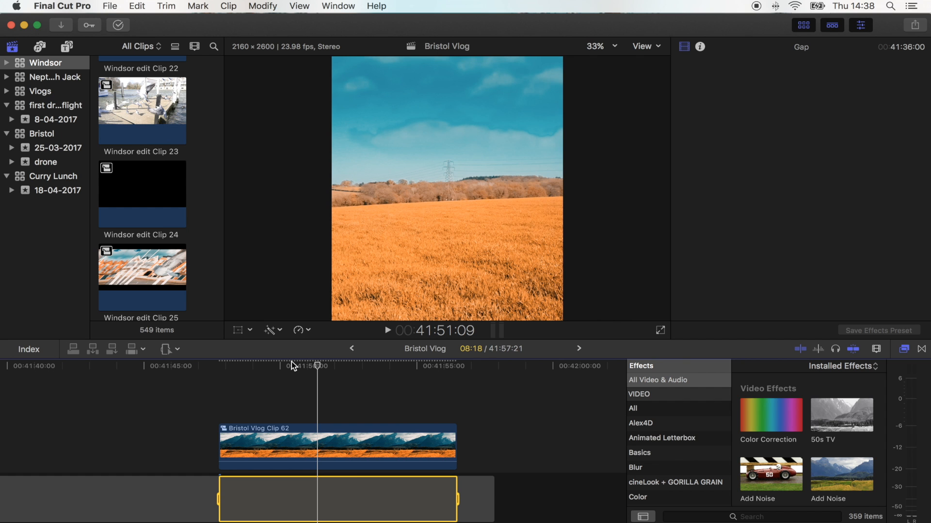